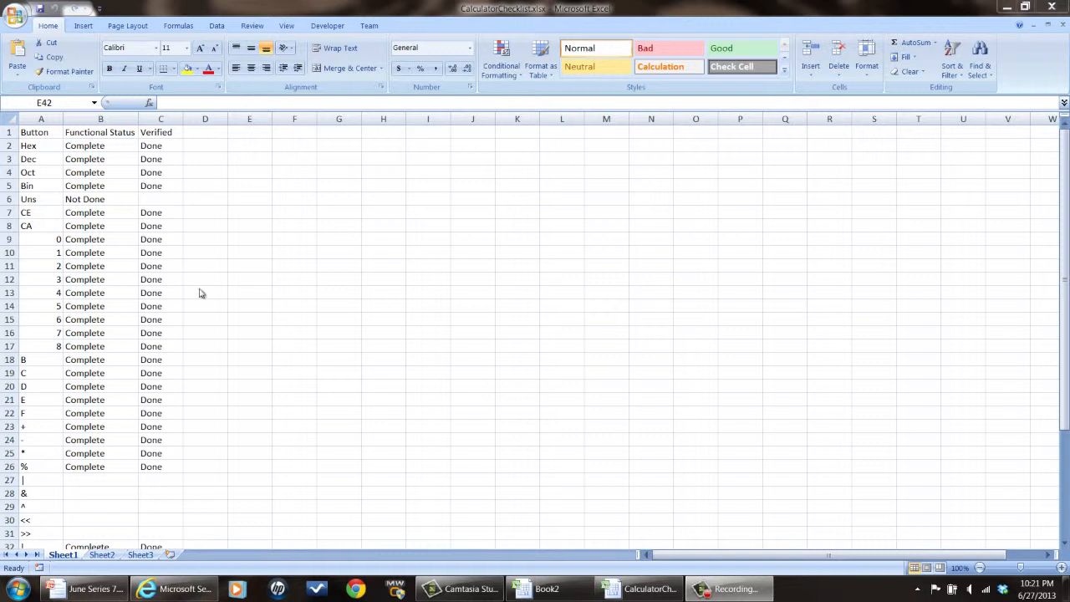
mouse_move(232, 249)
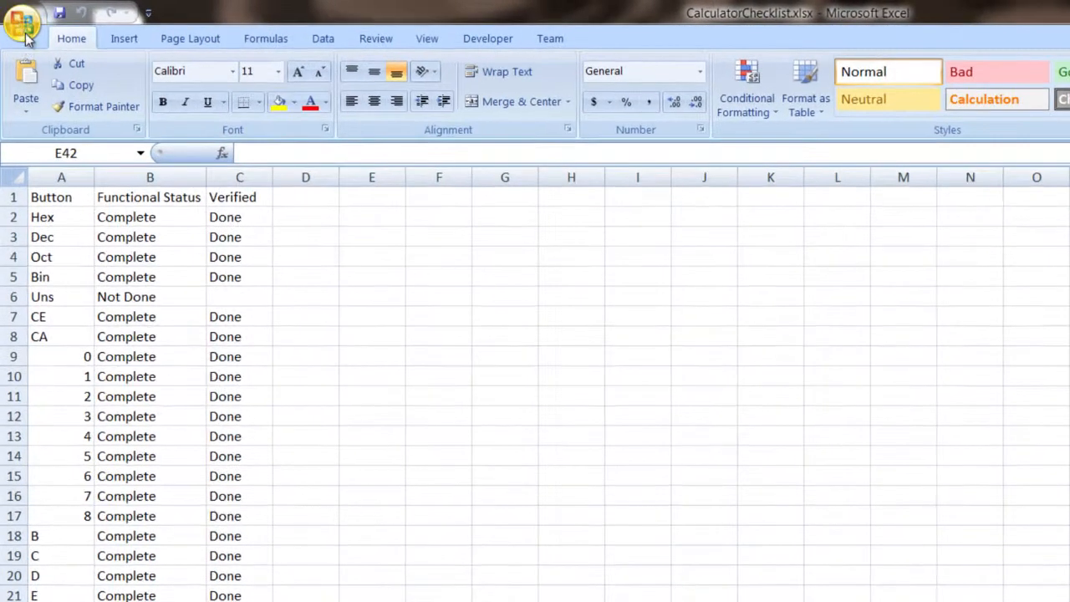
Step: Start Save As for the CalculatorChecklist workbook from the Office button menu
left_click(22, 23)
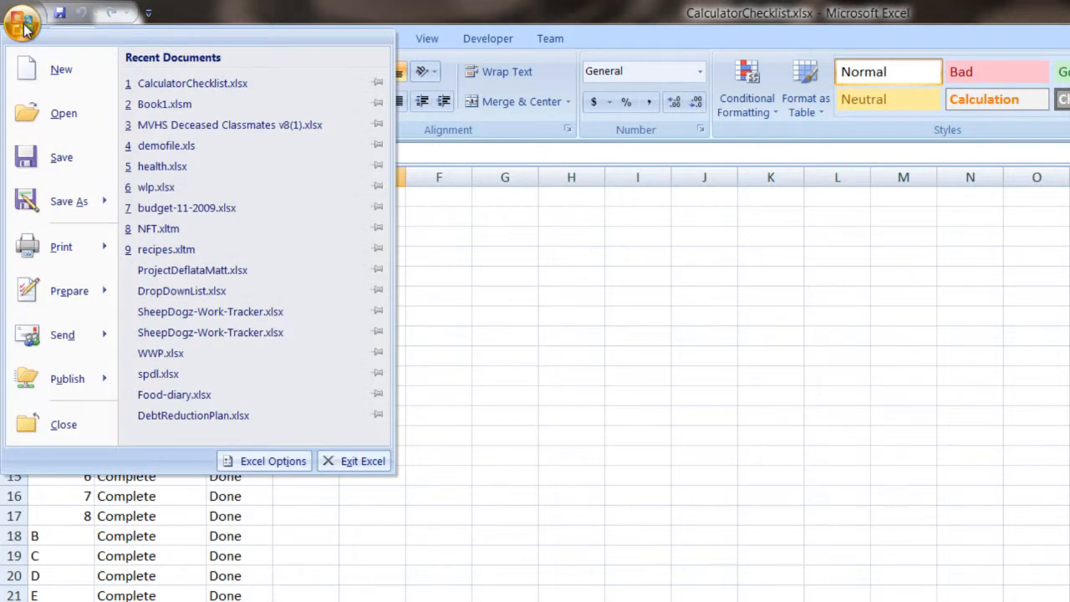
left_click(68, 200)
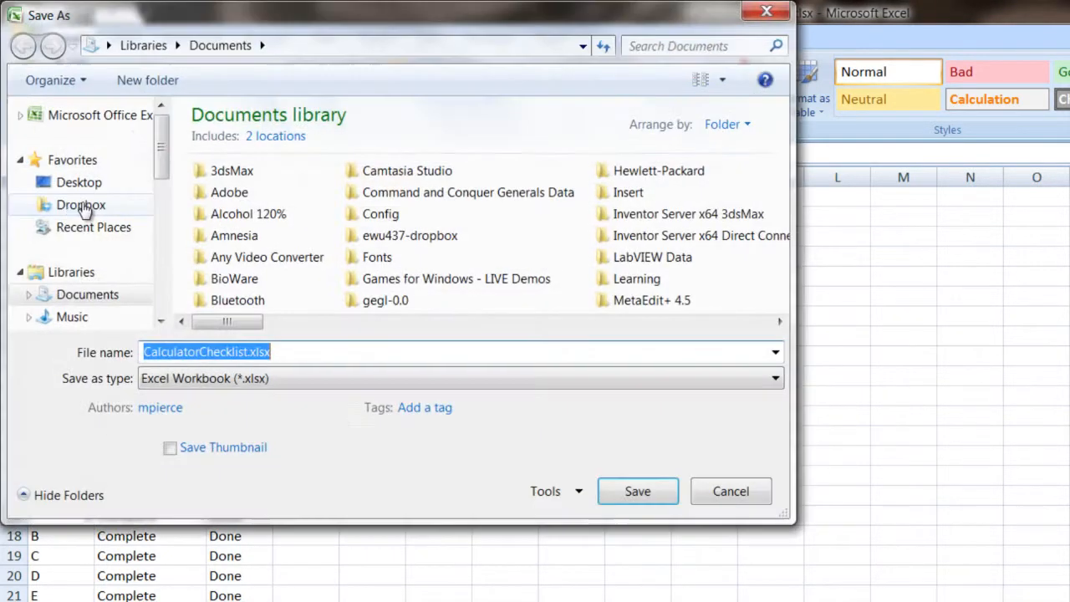
Step: Choose CSV (MS-DOS) (*.csv) as the file type, keeping the name CalculatorChecklist.csv
left_click(773, 378)
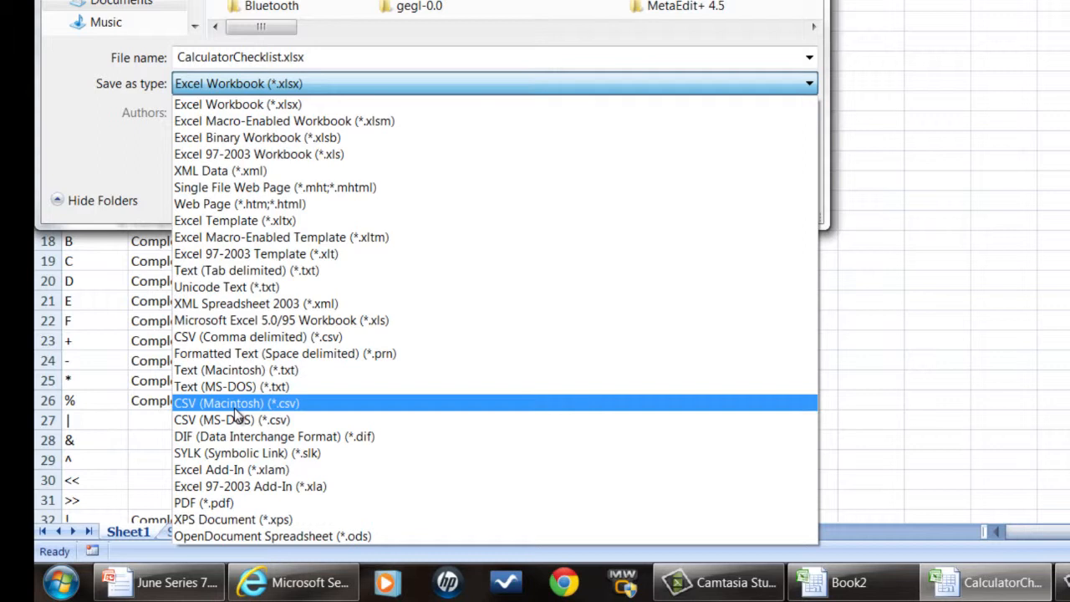
mouse_move(236, 405)
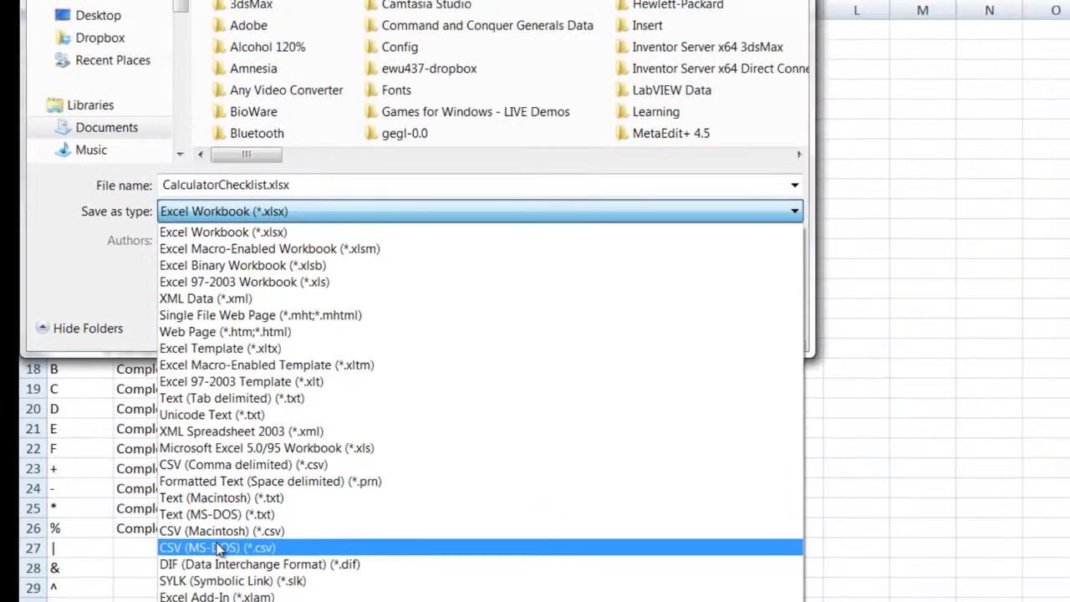
left_click(218, 547)
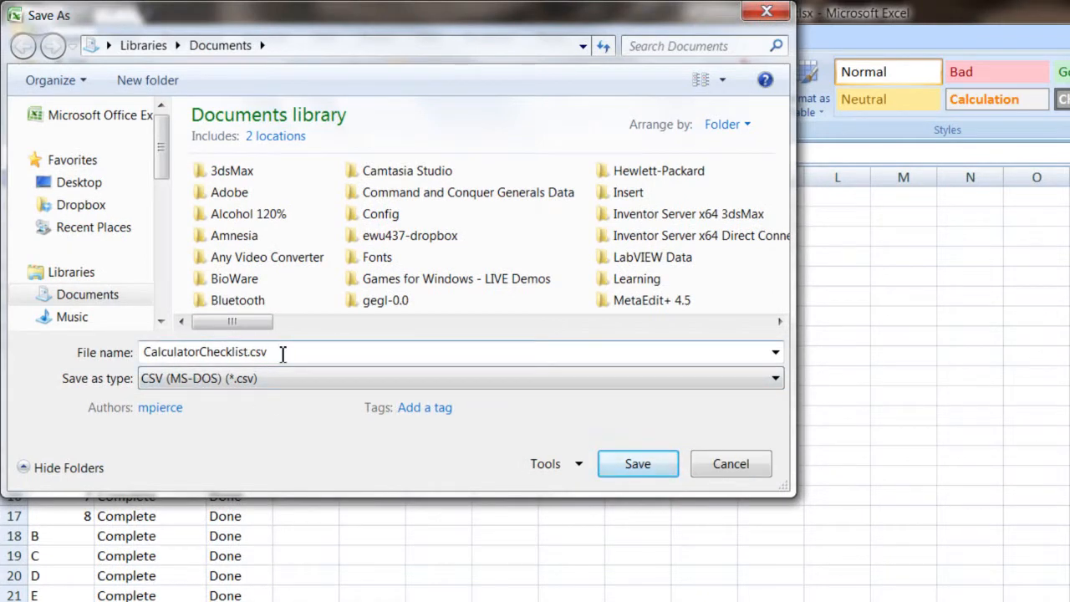
mouse_move(287, 361)
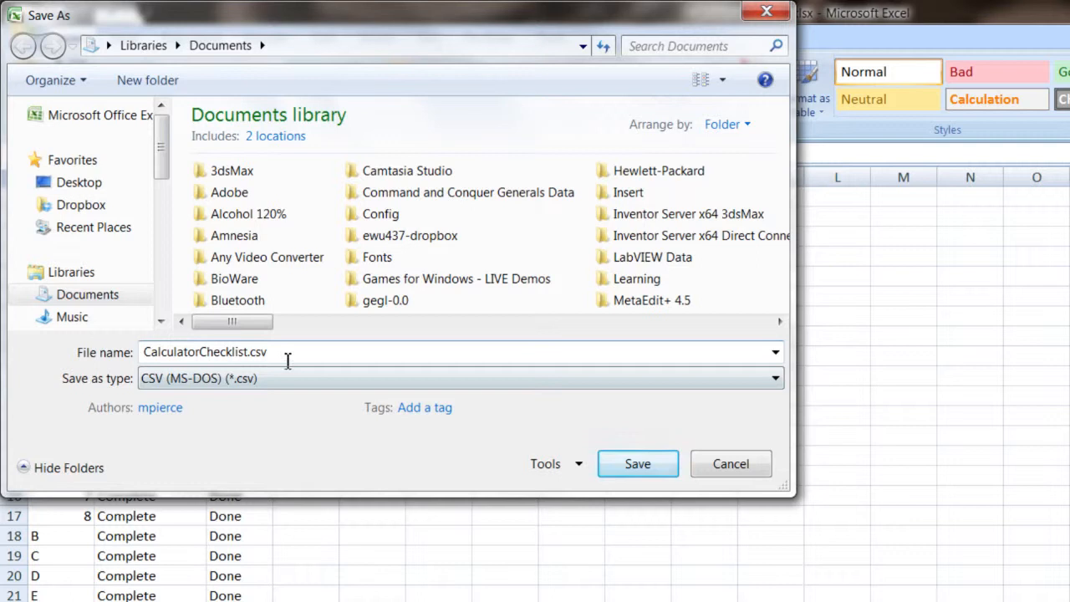
Step: Confirm the save, triggering the warning that CSV cannot hold multiple sheets
left_click(637, 464)
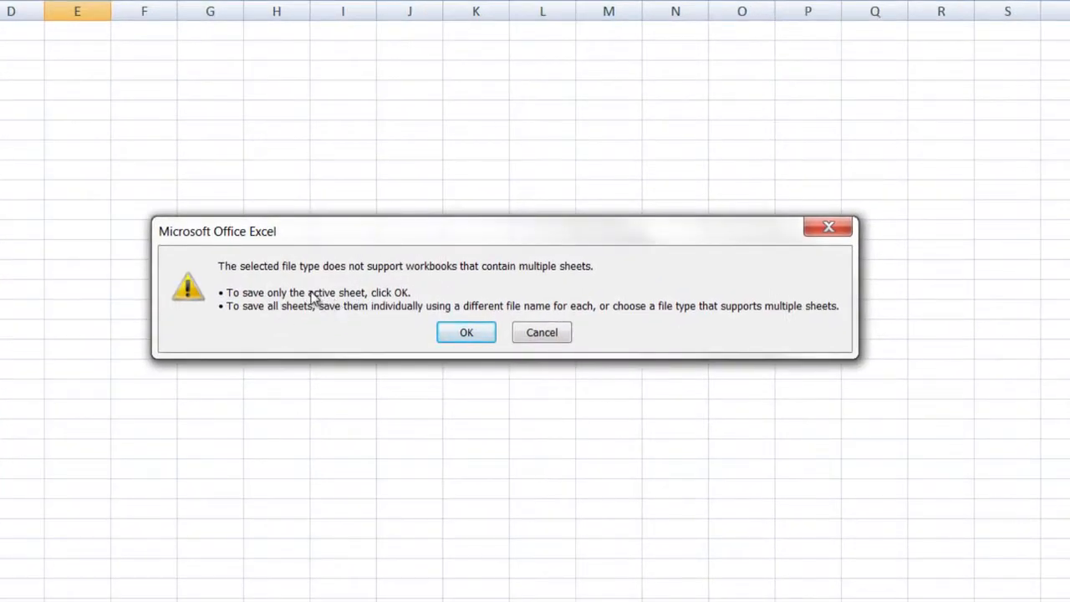
mouse_move(492, 301)
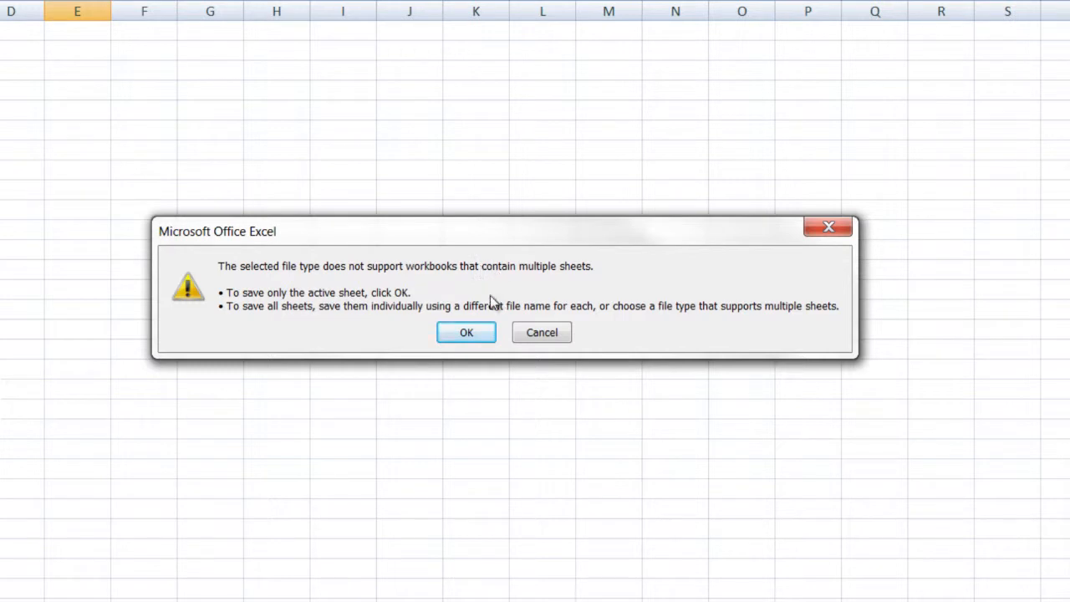
mouse_move(497, 292)
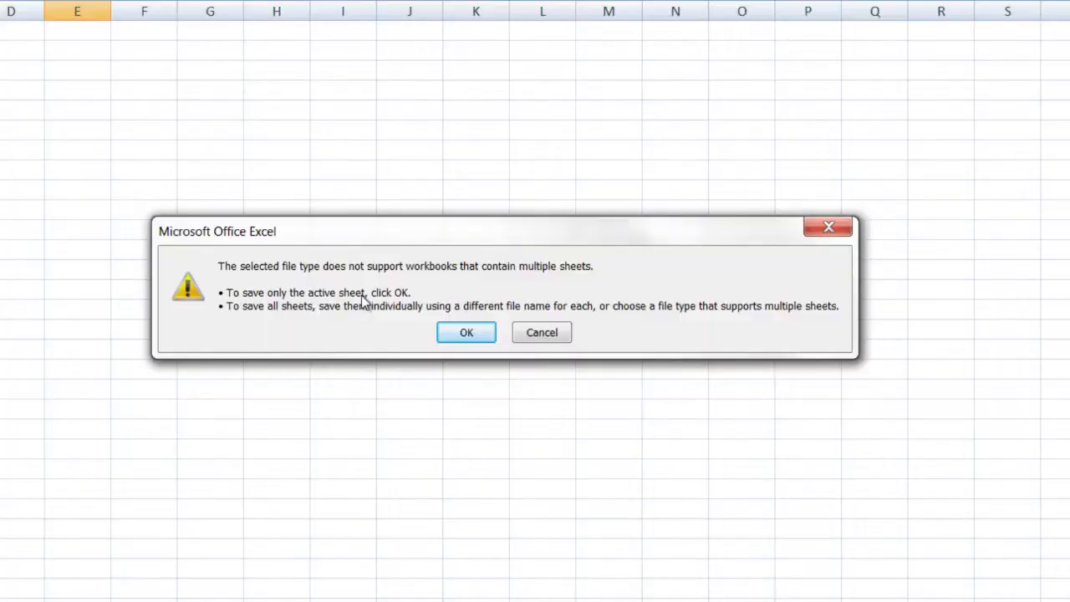
Step: Accept saving only the active sheet and keep the CSV format despite lost features
left_click(466, 332)
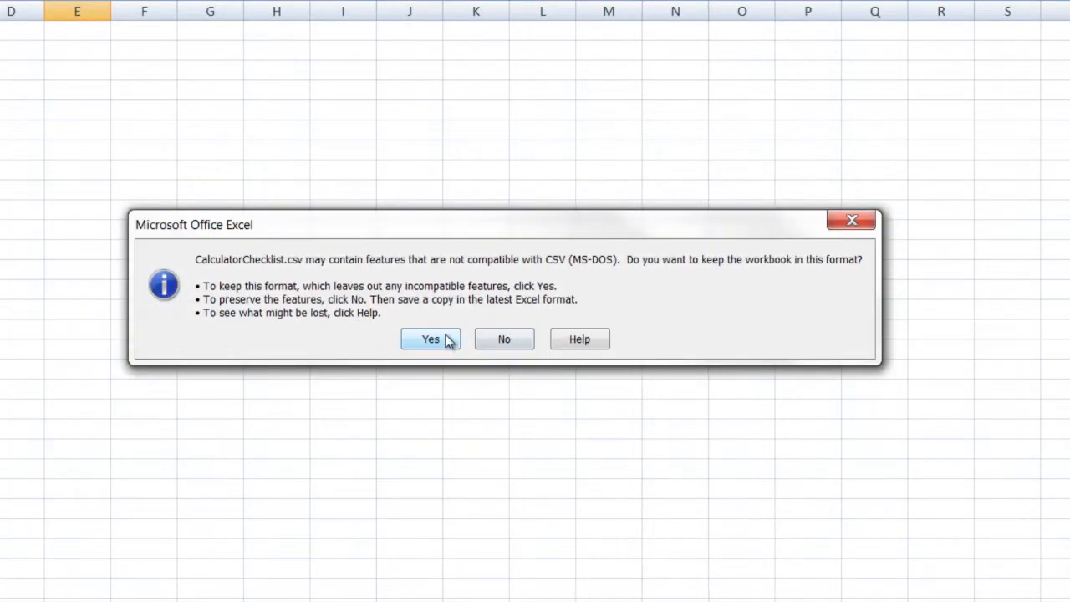
mouse_move(330, 339)
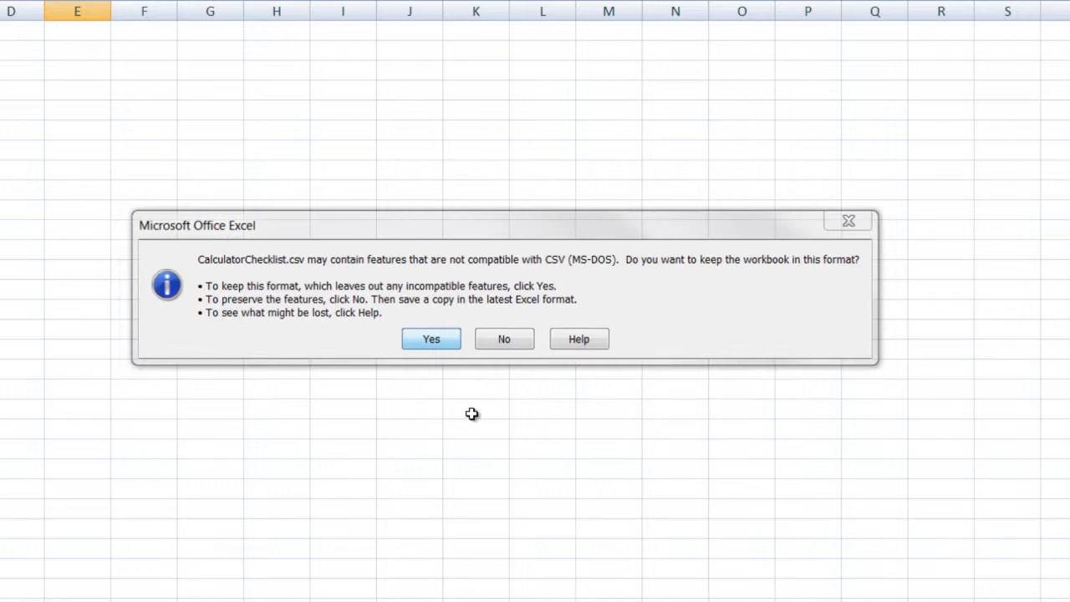
left_click(431, 339)
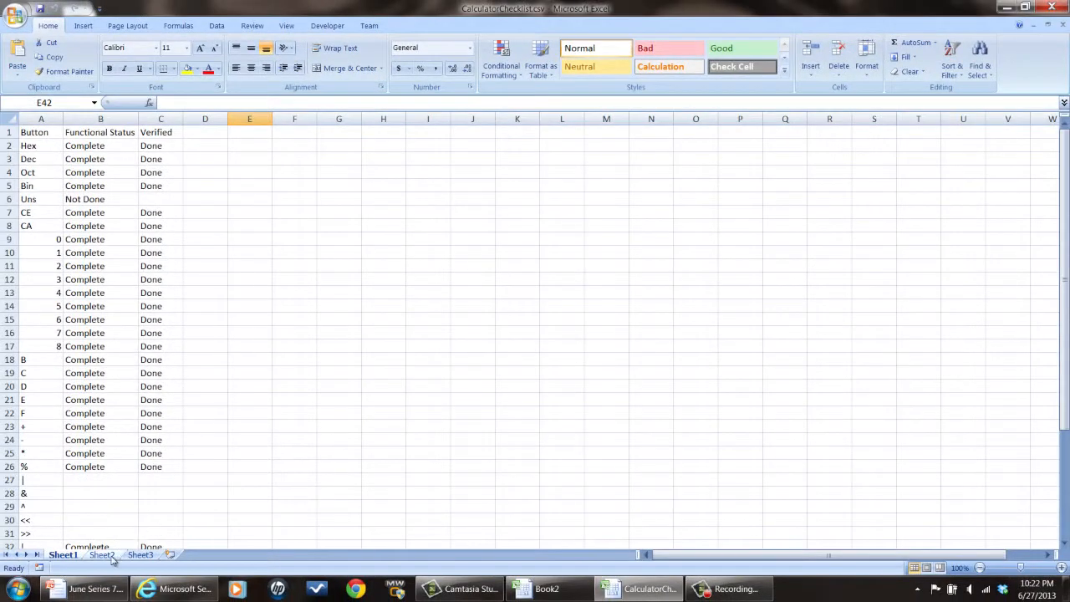
Step: Switch to the empty Sheet2 of CalculatorChecklist.csv
left_click(102, 555)
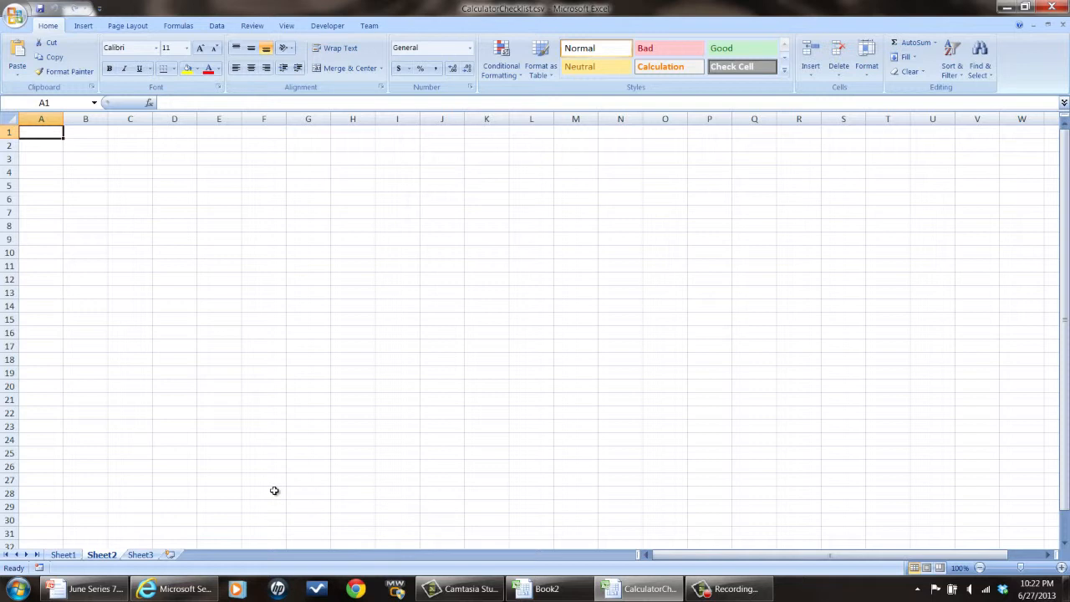